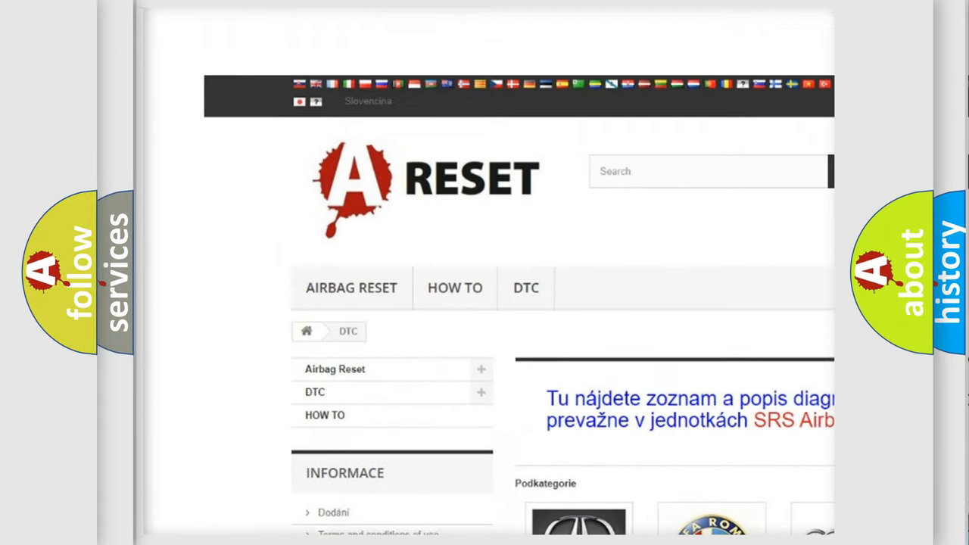
# Step: Open the GMC diagnostic trouble code catalogue from the subcategory grid
pyautogui.scroll(-3)
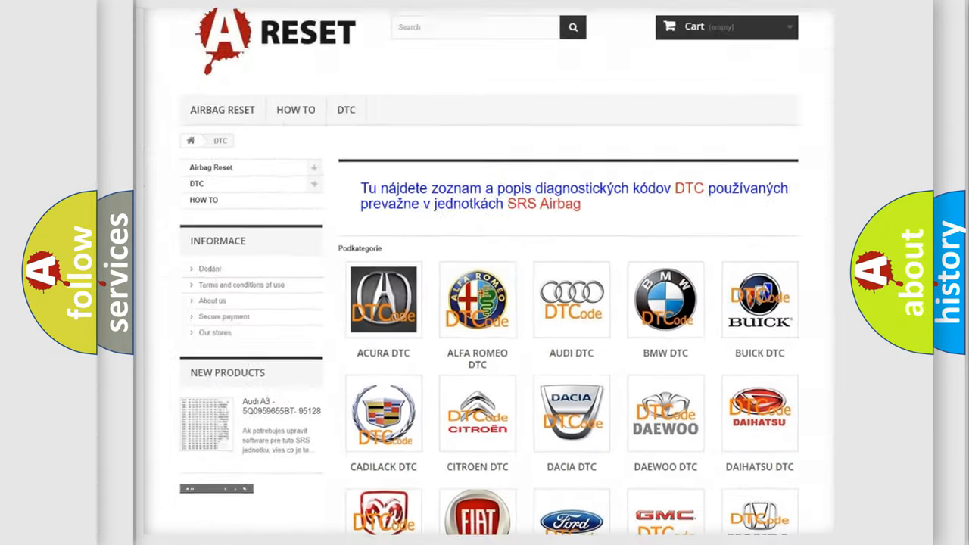
pyautogui.scroll(-3)
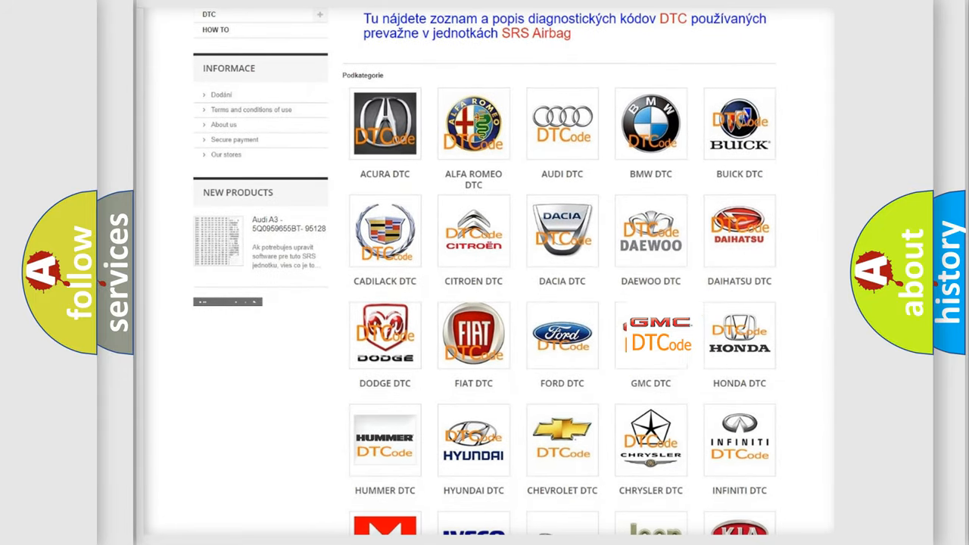
pyautogui.click(651, 335)
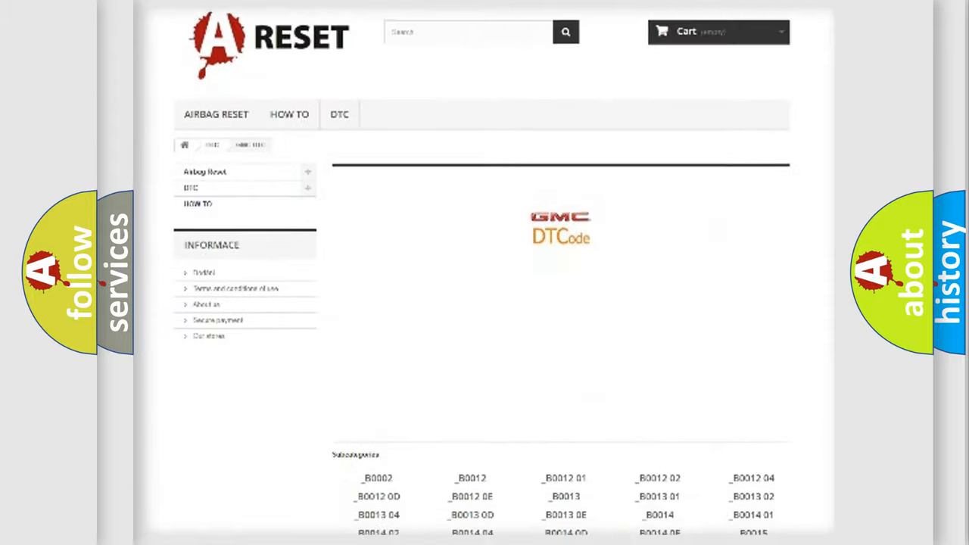
pyautogui.scroll(-3)
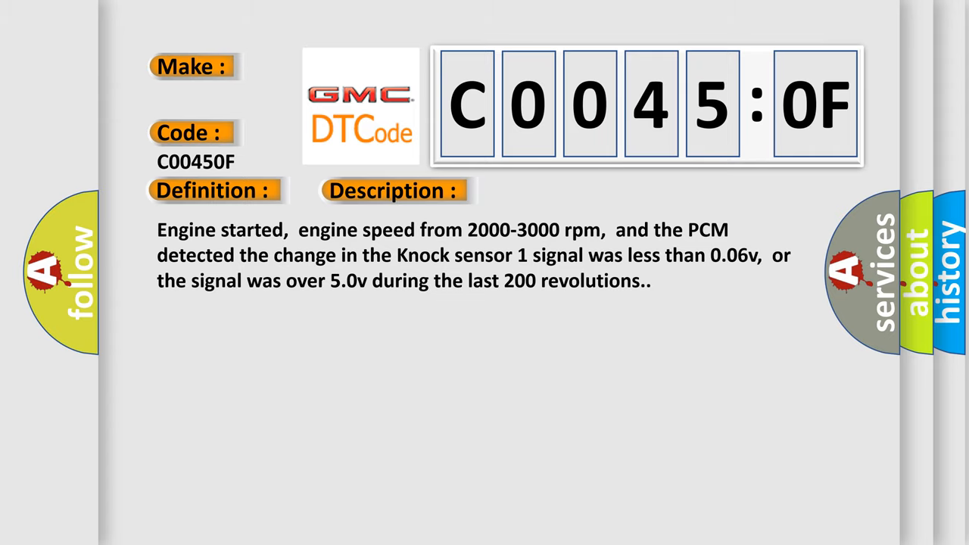
# Step: Show the Cause section for GMC code C0045:0F listing knock-sensor circuit faults and PCM failure
pyautogui.click(557, 190)
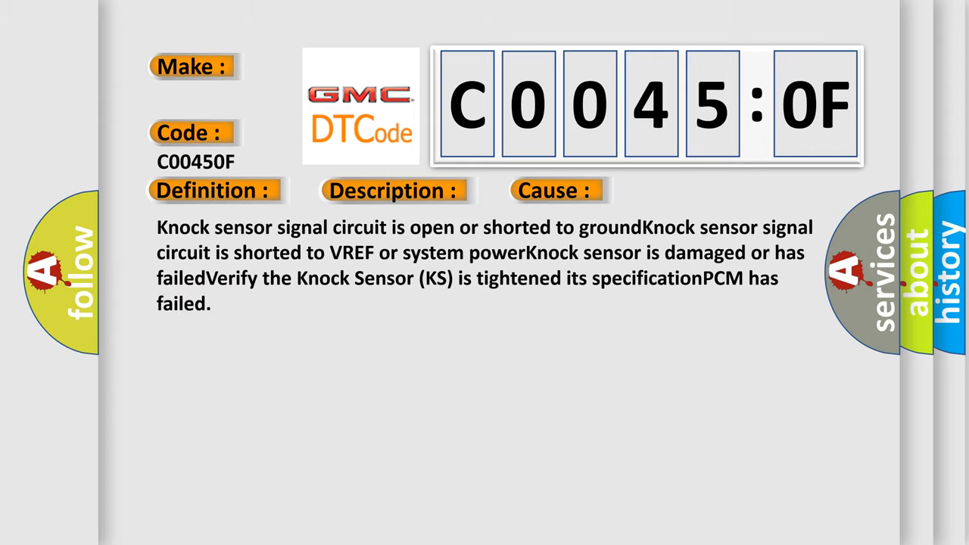